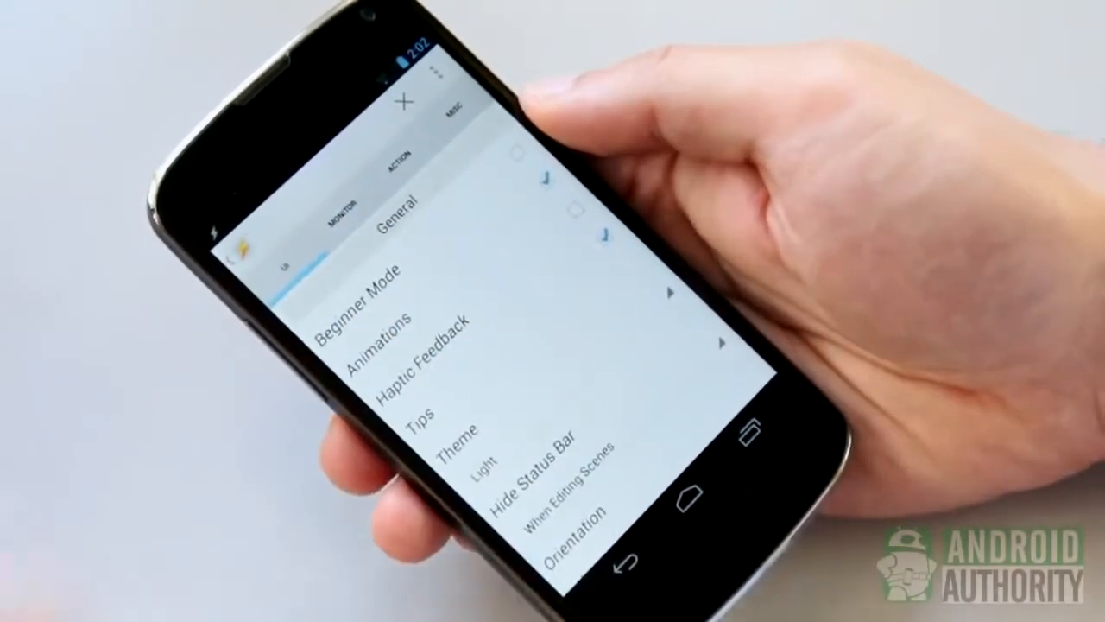
- Toggle an interface option such as Beginner Mode in Tasker's UI preferences
{"action": "left_click", "coordinate": [405, 106]}
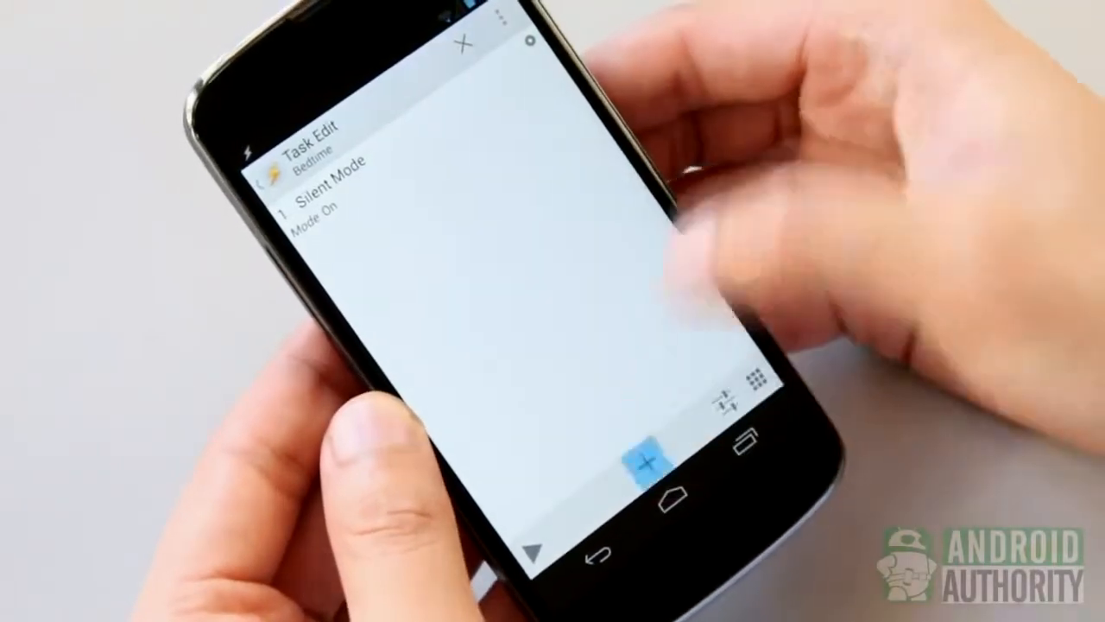
- Add a WiFi action from the Net category to the Bedtime task
{"action": "left_click", "coordinate": [644, 471]}
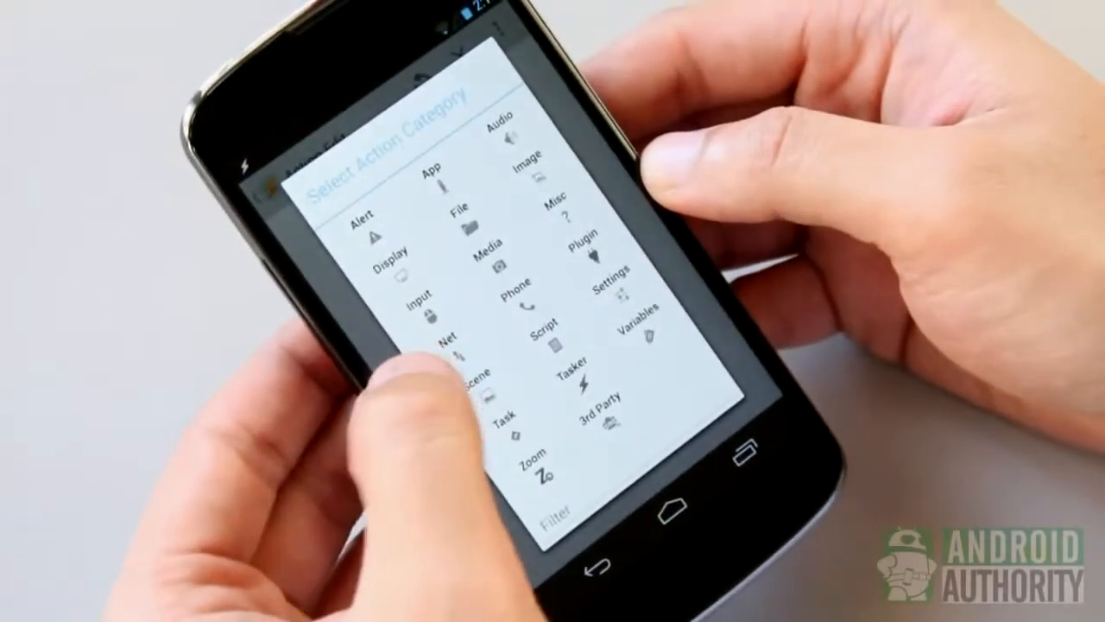
{"action": "left_click", "coordinate": [449, 345]}
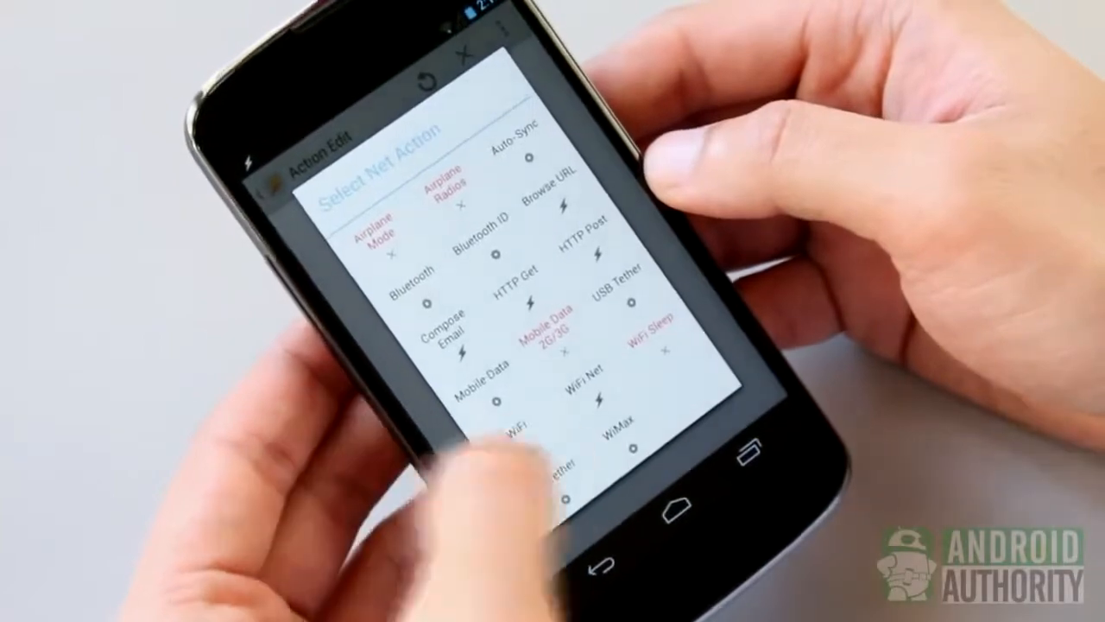
{"action": "left_click", "coordinate": [525, 423]}
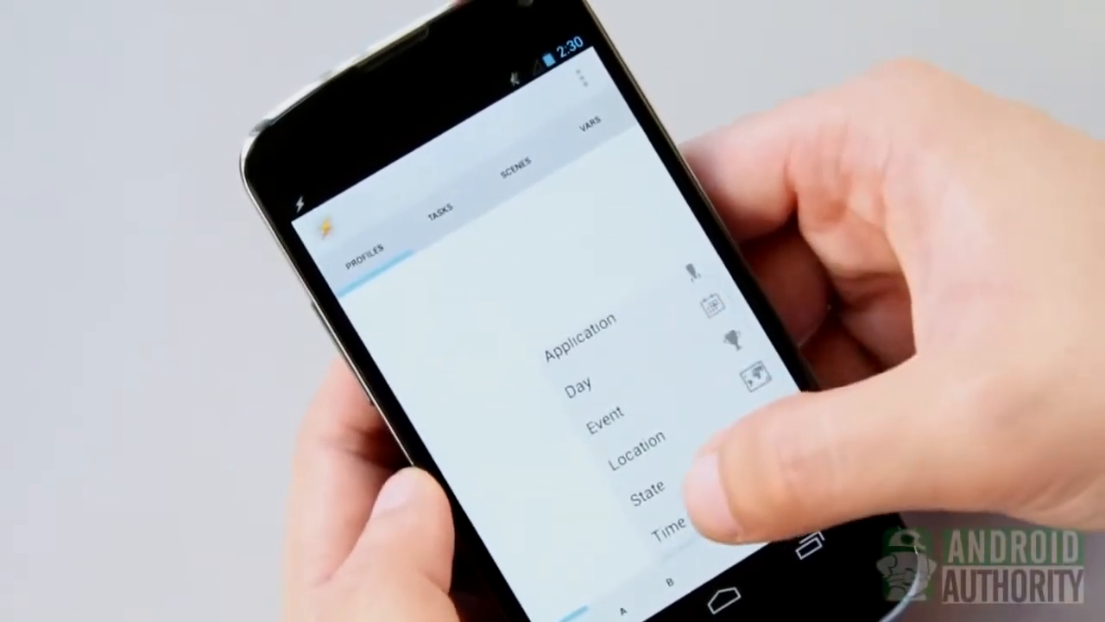
- Choose Time as the new profile's context
{"action": "left_click", "coordinate": [665, 529]}
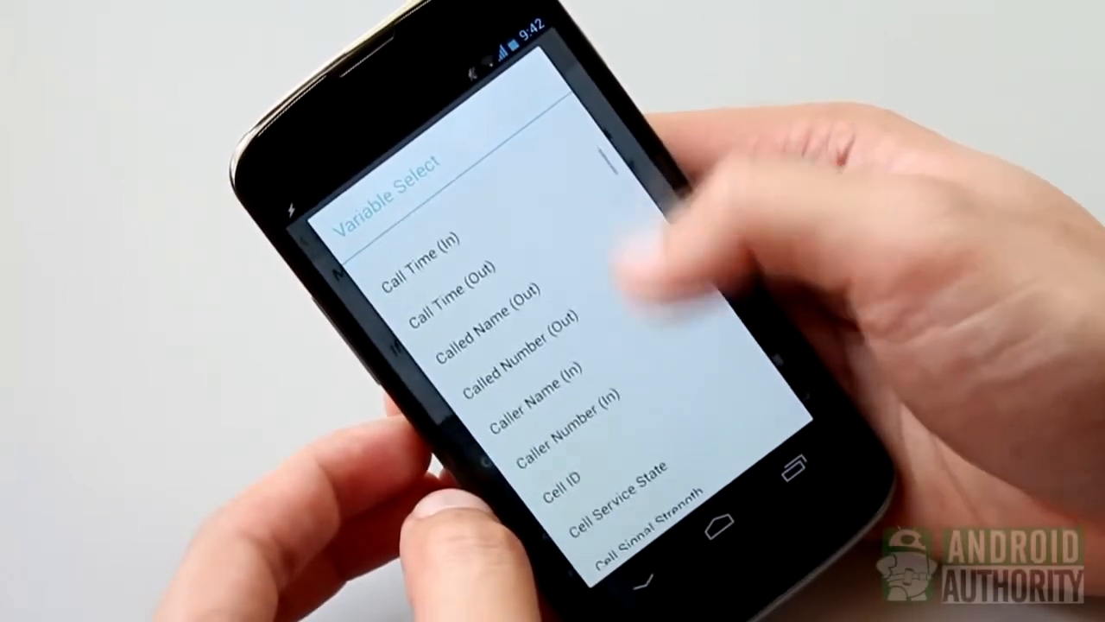
- Export the Connectivity On task as an app, reaching the App Creation disclaimer
{"action": "scroll", "scroll_direction": "down", "scroll_amount": 3}
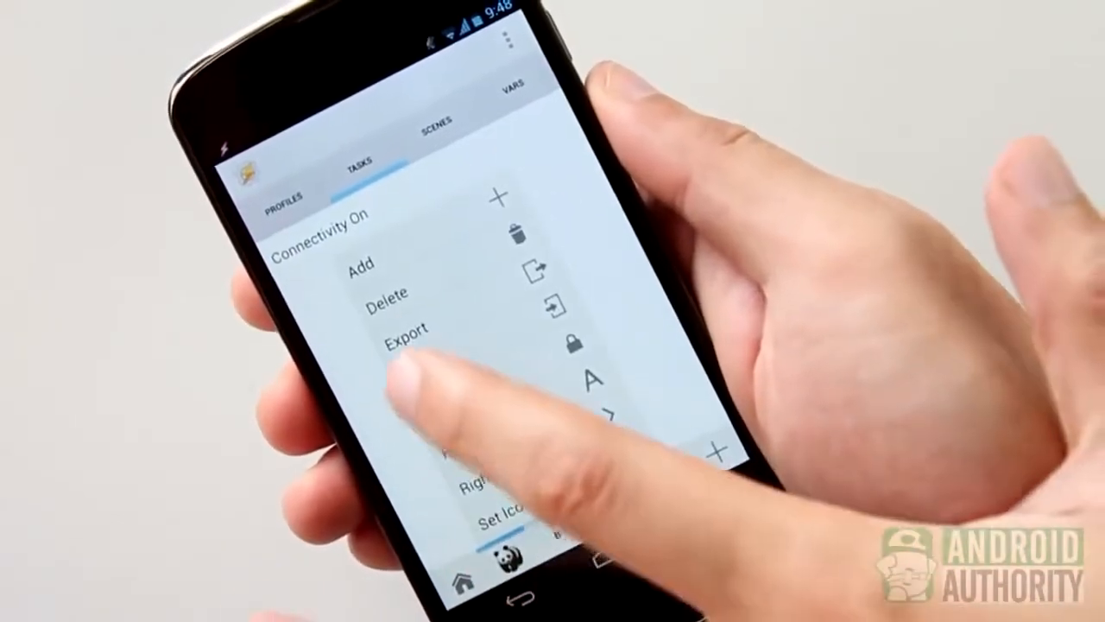
{"action": "left_click", "coordinate": [408, 328]}
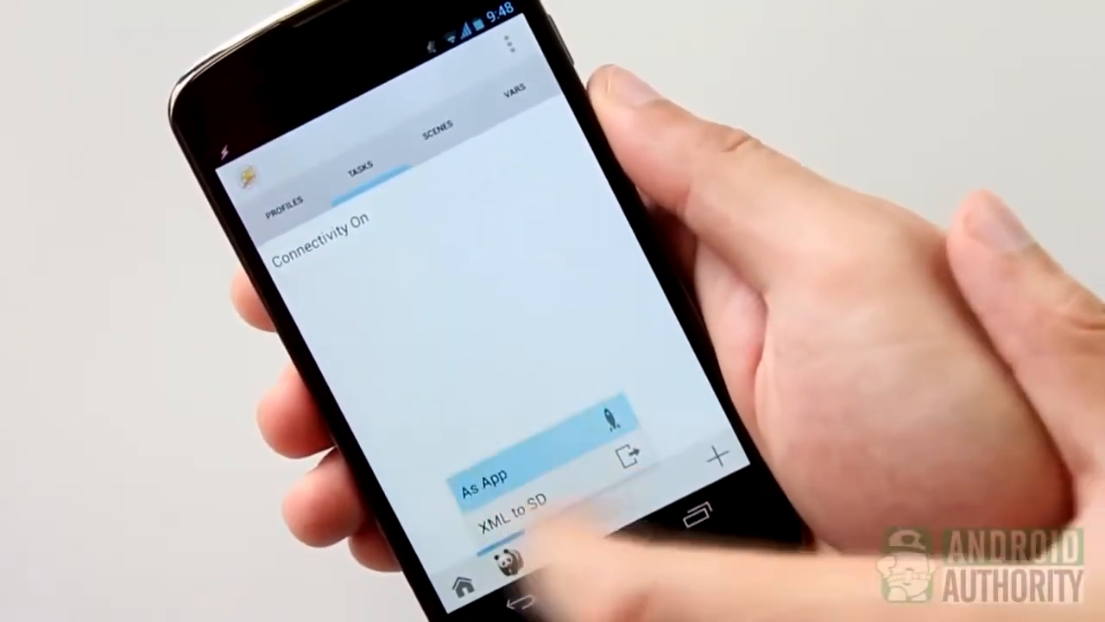
{"action": "left_click", "coordinate": [491, 488]}
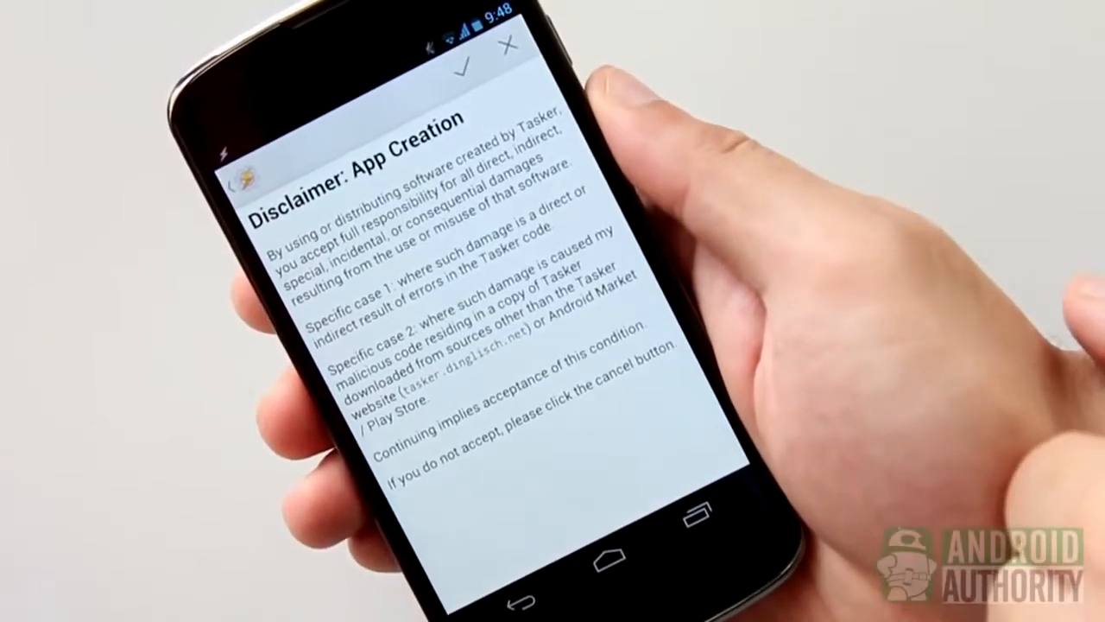